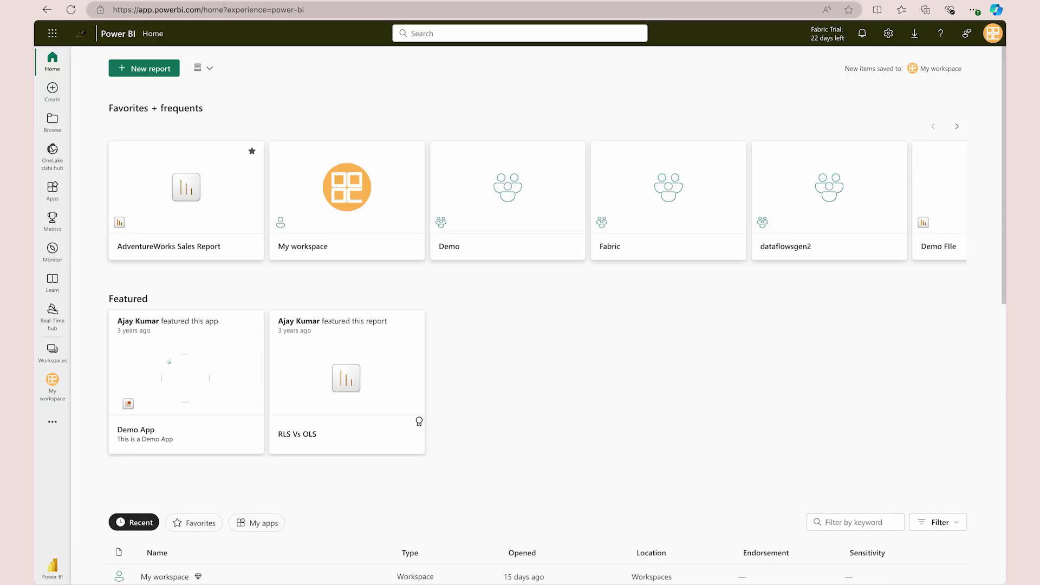
mouse_move(695, 512)
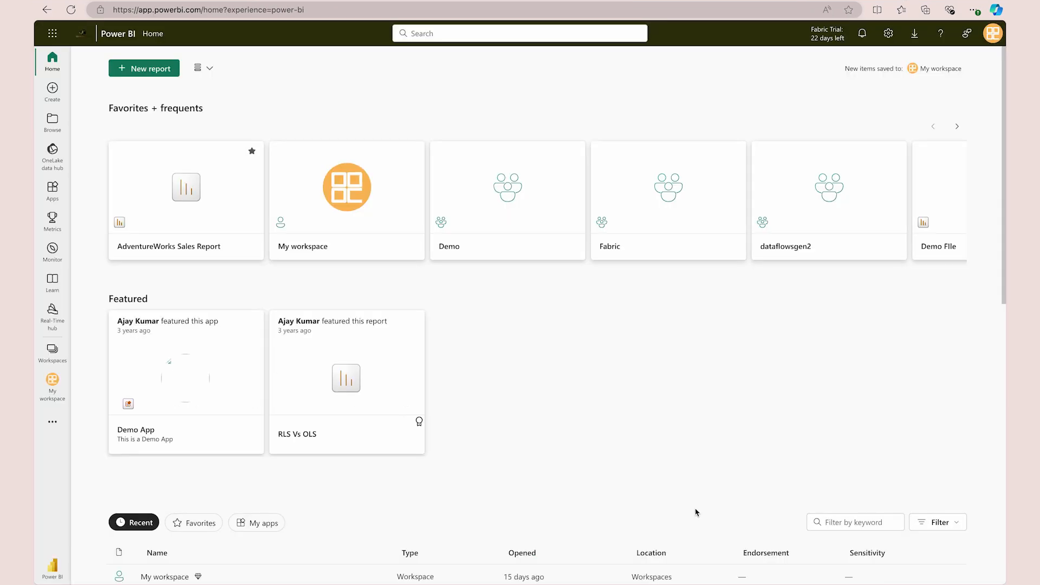
mouse_move(827, 34)
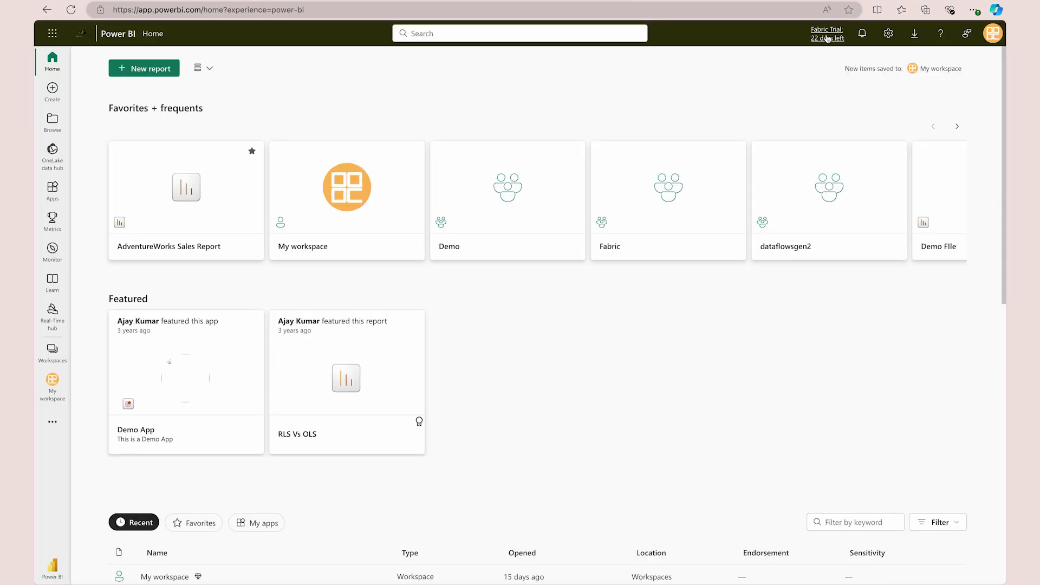
Step: View the Fabric trial details showing 22 days left before upgrade
click(826, 31)
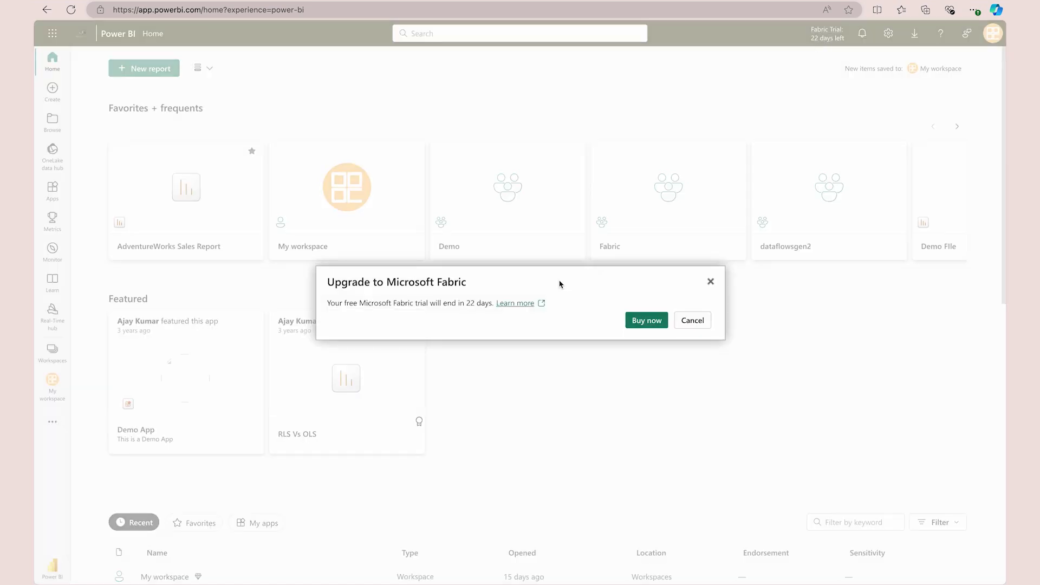
mouse_move(561, 284)
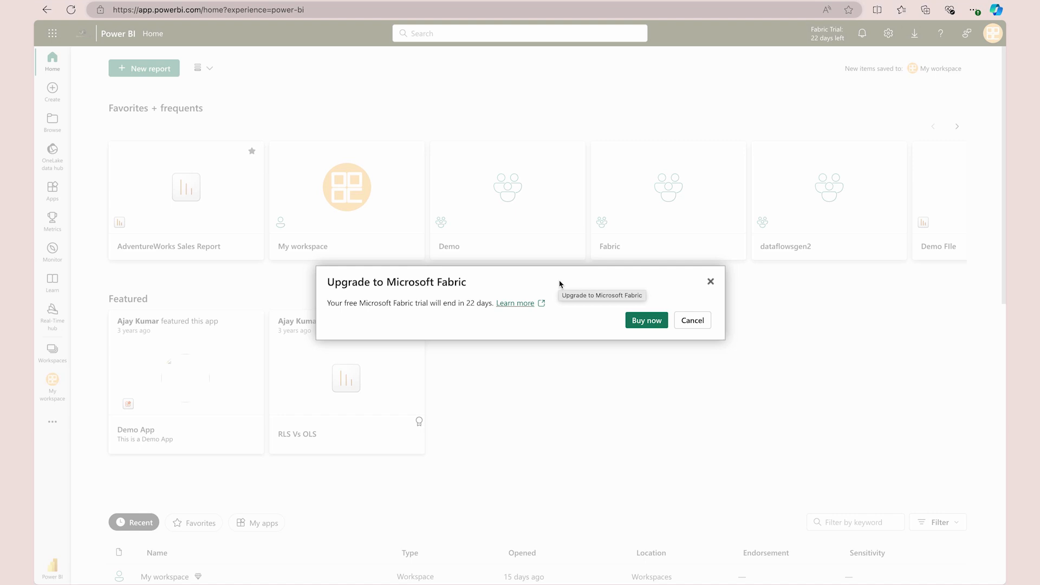
mouse_move(703, 333)
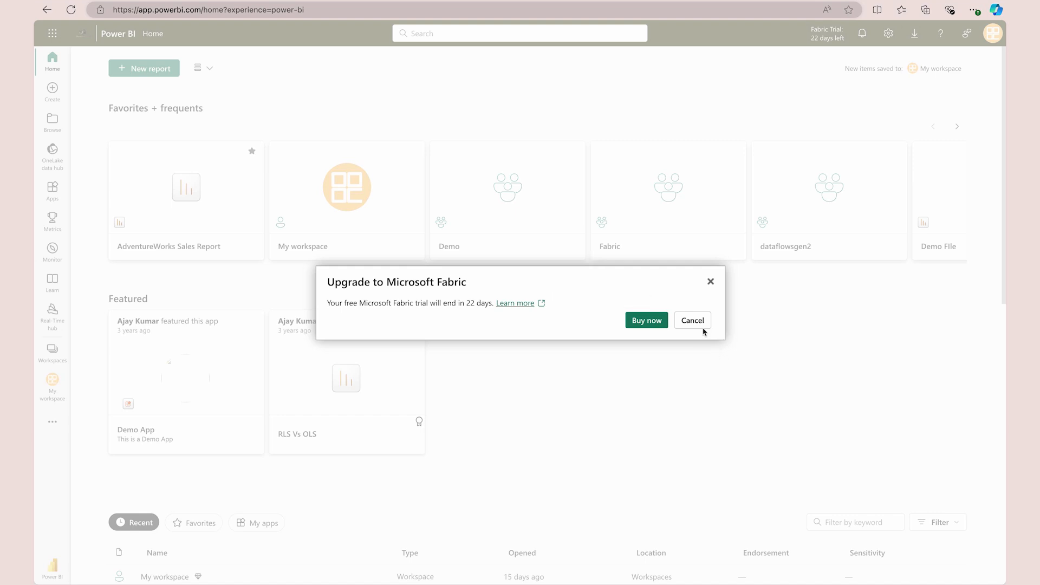
Step: Dismiss the upgrade notice and browse the Workspaces list
click(692, 321)
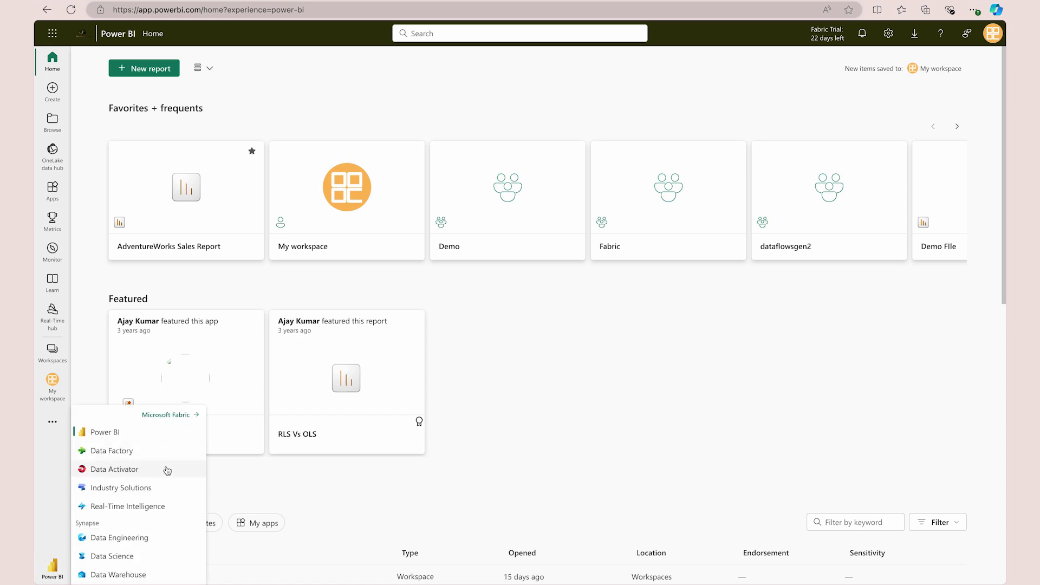
mouse_move(158, 485)
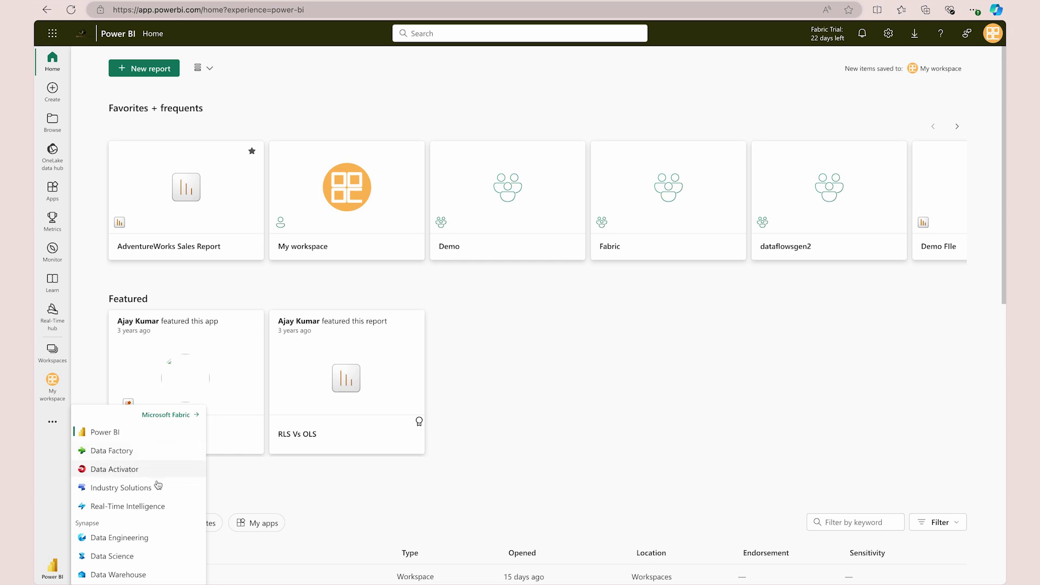
mouse_move(140, 574)
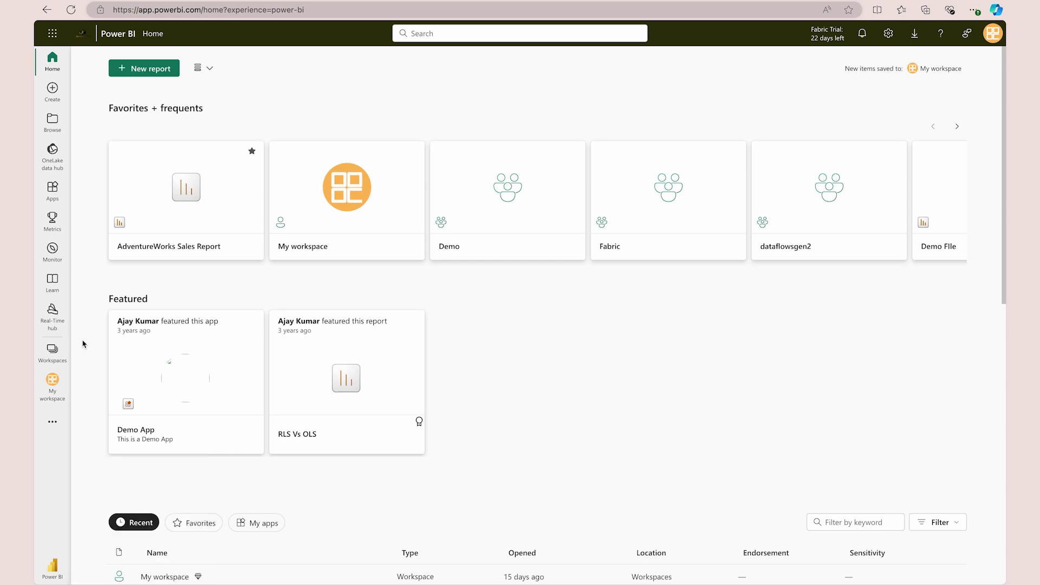
click(52, 351)
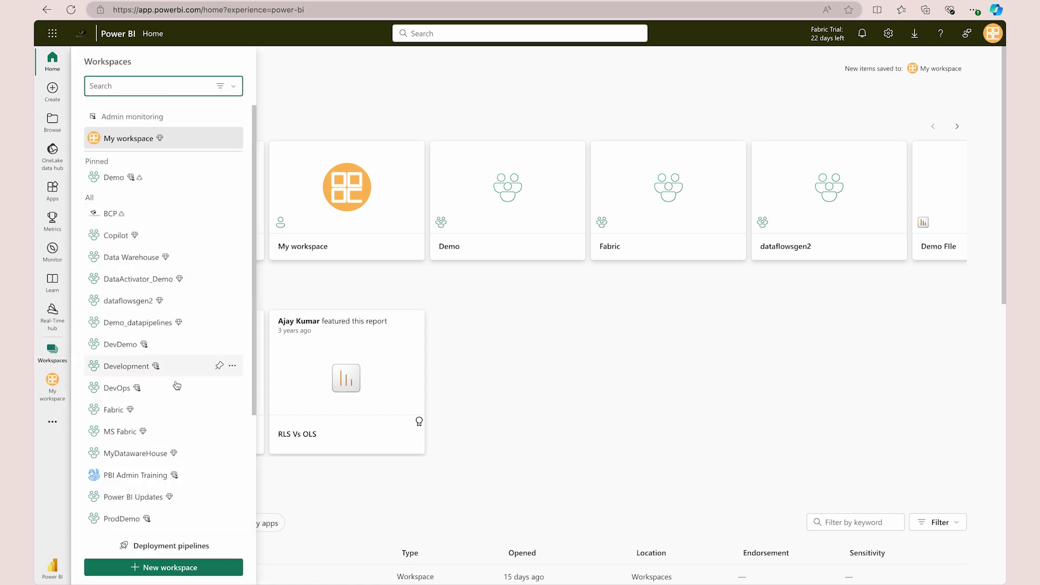
mouse_move(173, 453)
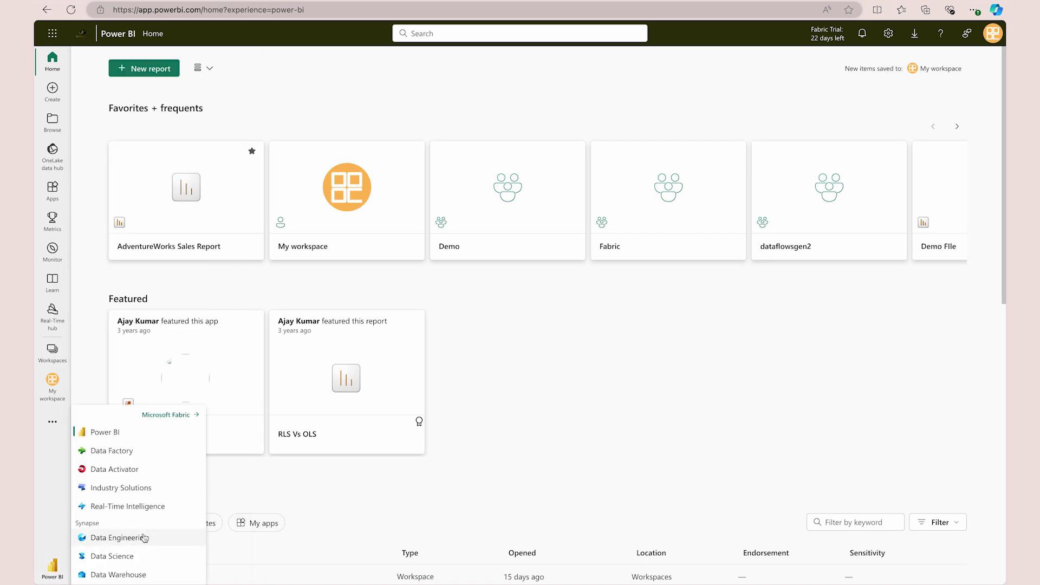
Step: Switch to the Data Warehouse experience and start creating a new warehouse
click(117, 574)
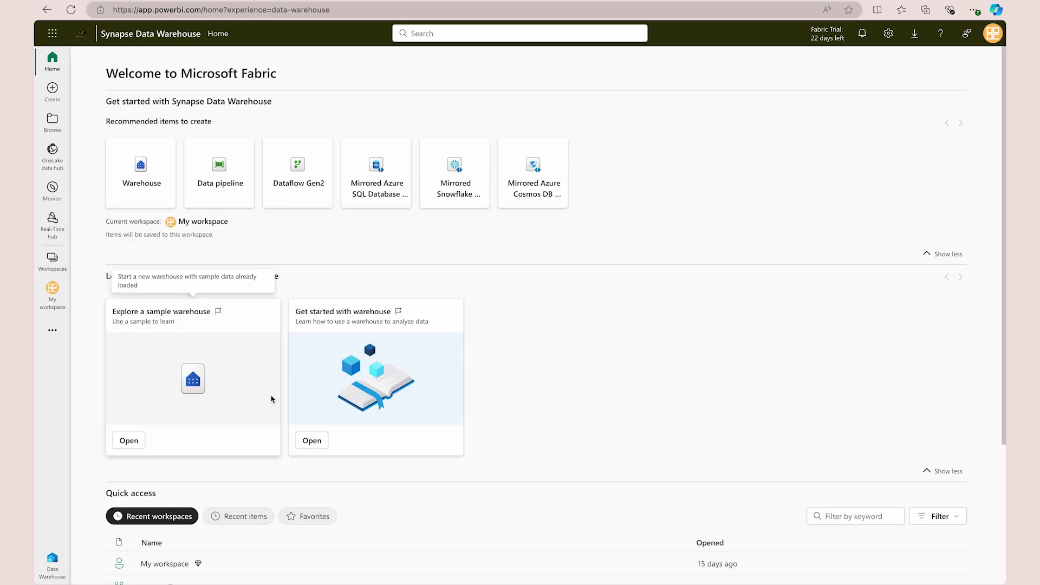
scroll(down, 3)
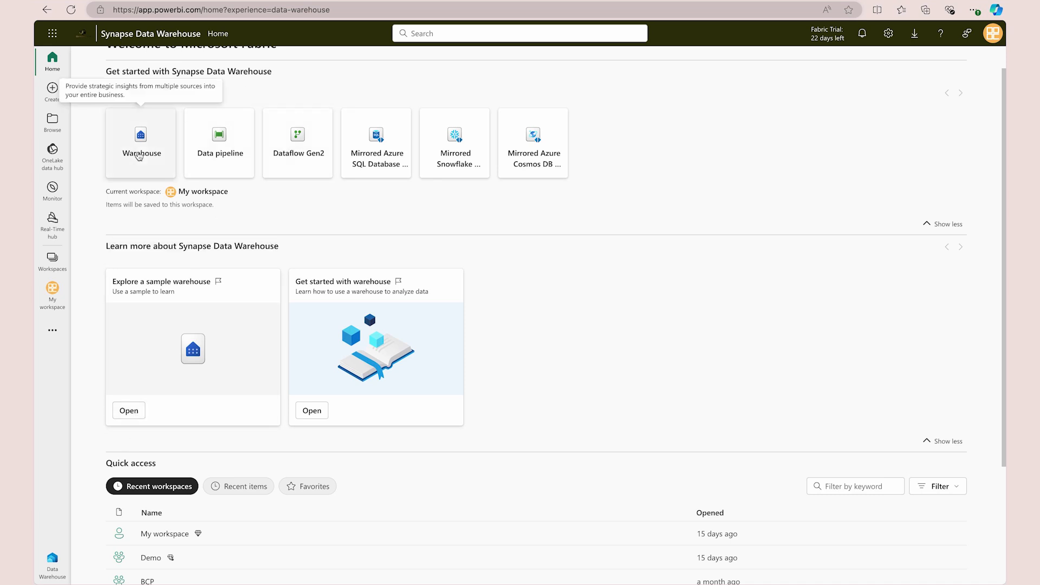
click(139, 140)
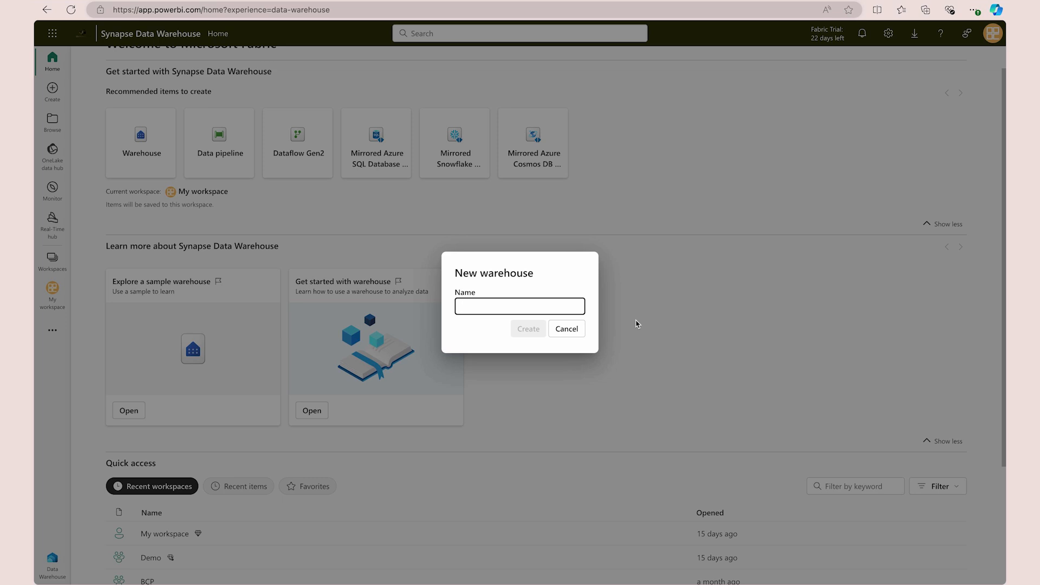
Step: Cancel the New warehouse prompt without creating a warehouse
click(566, 328)
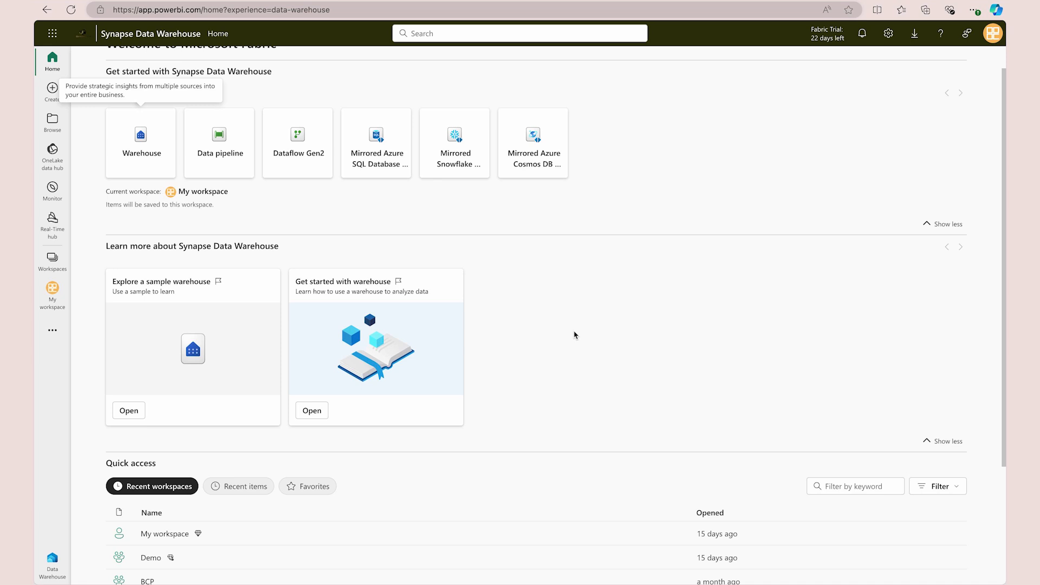
mouse_move(794, 120)
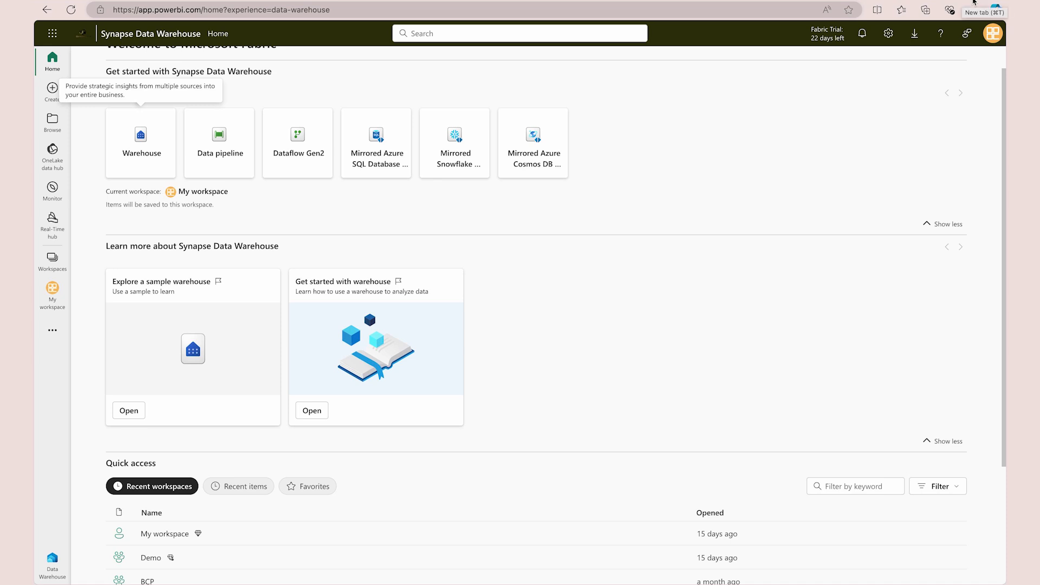
Step: Search Google for 'microsoft fabric apis' in a new browser tab
click(985, 11)
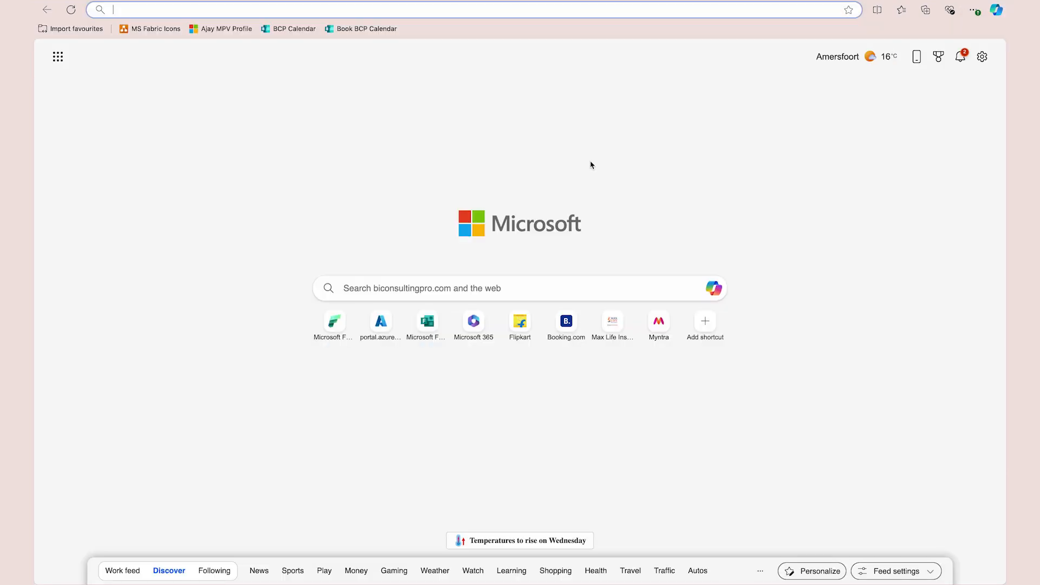
text(fabric apis)
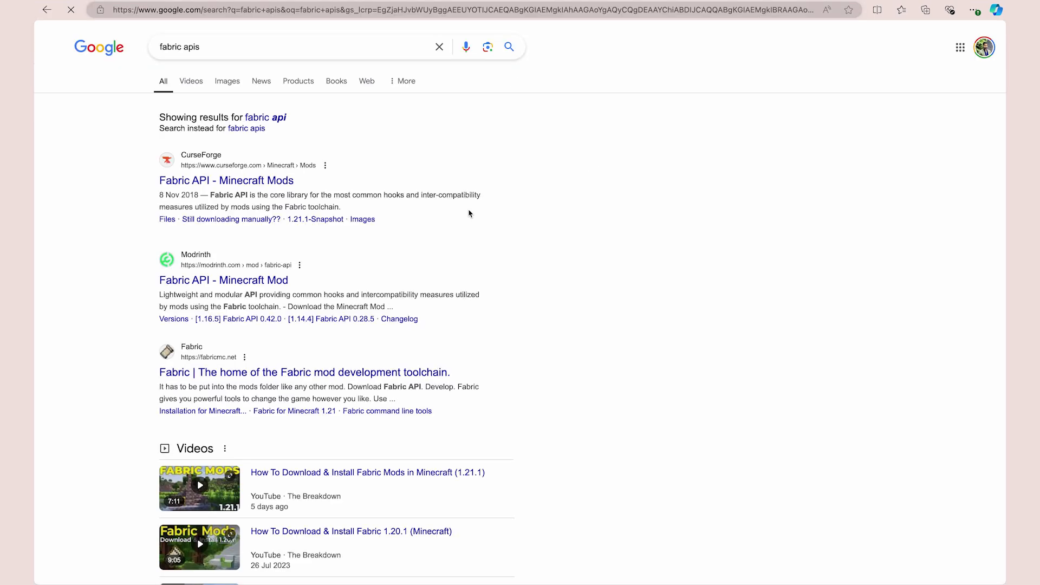
click(291, 47)
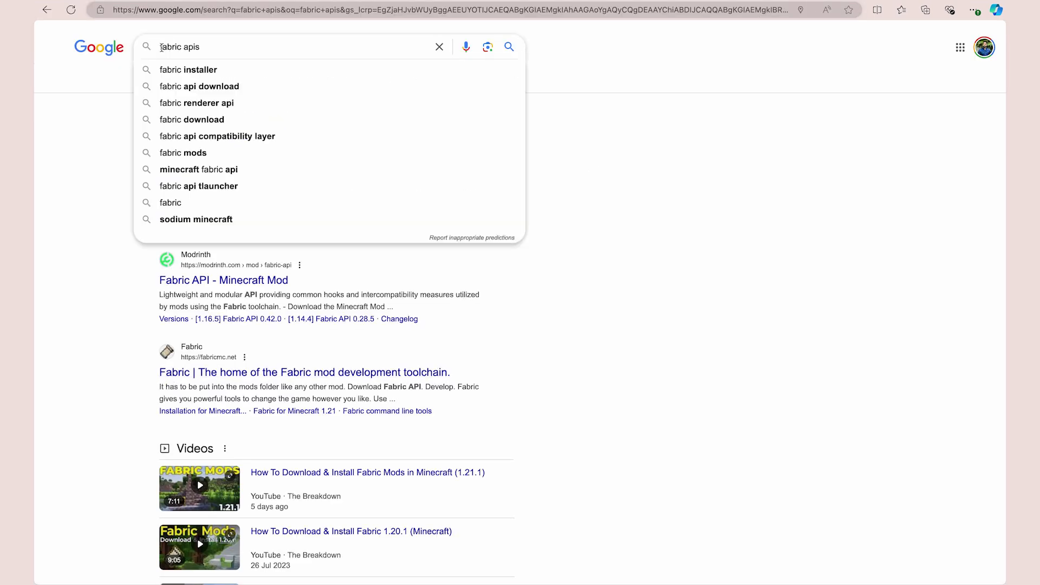
text(microsoft)
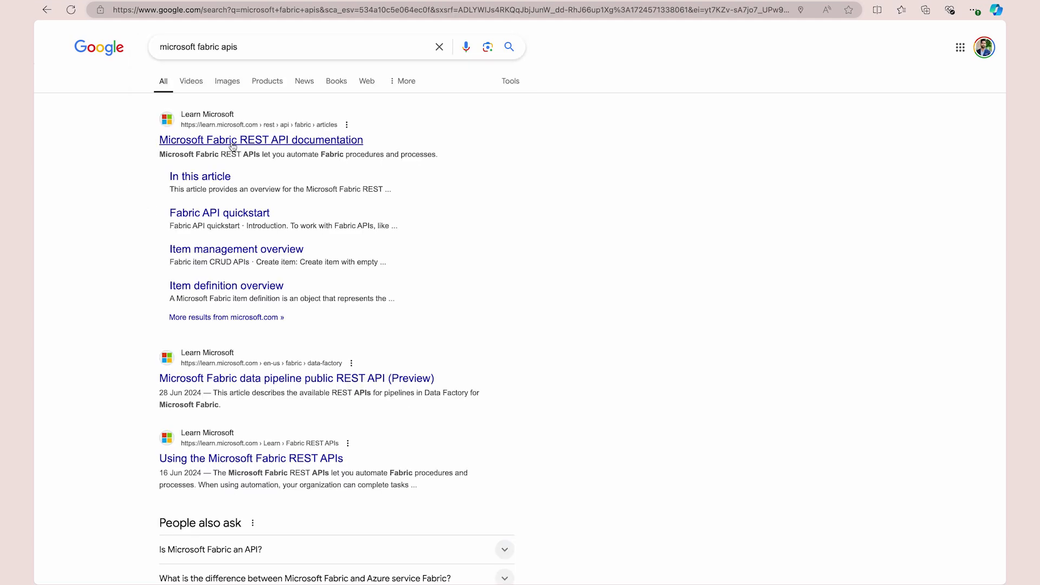
Step: Go to the Microsoft Fabric REST API docs and expand Admin > Items in the contents
click(260, 140)
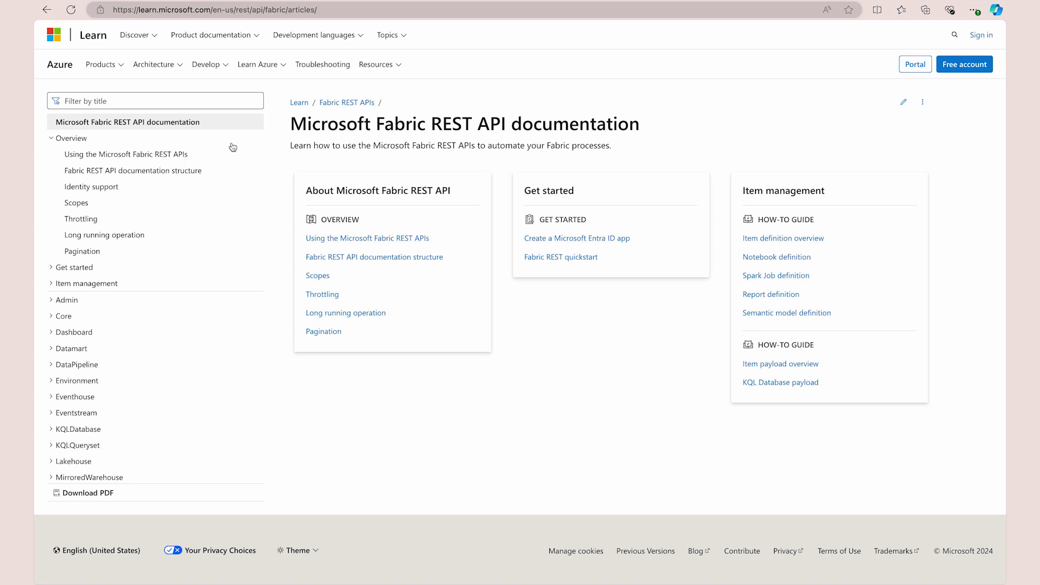
mouse_move(190, 323)
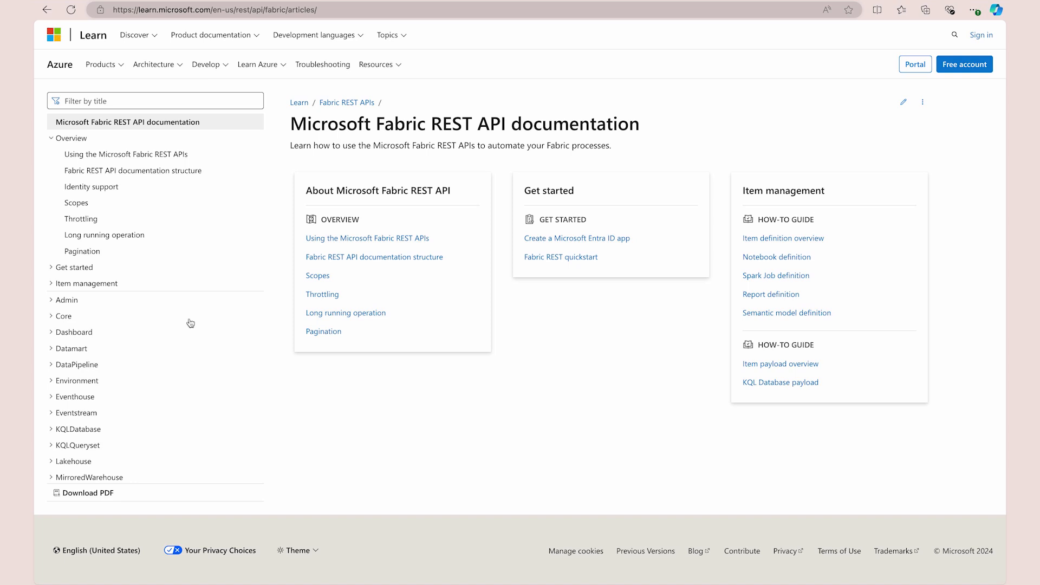
mouse_move(99, 345)
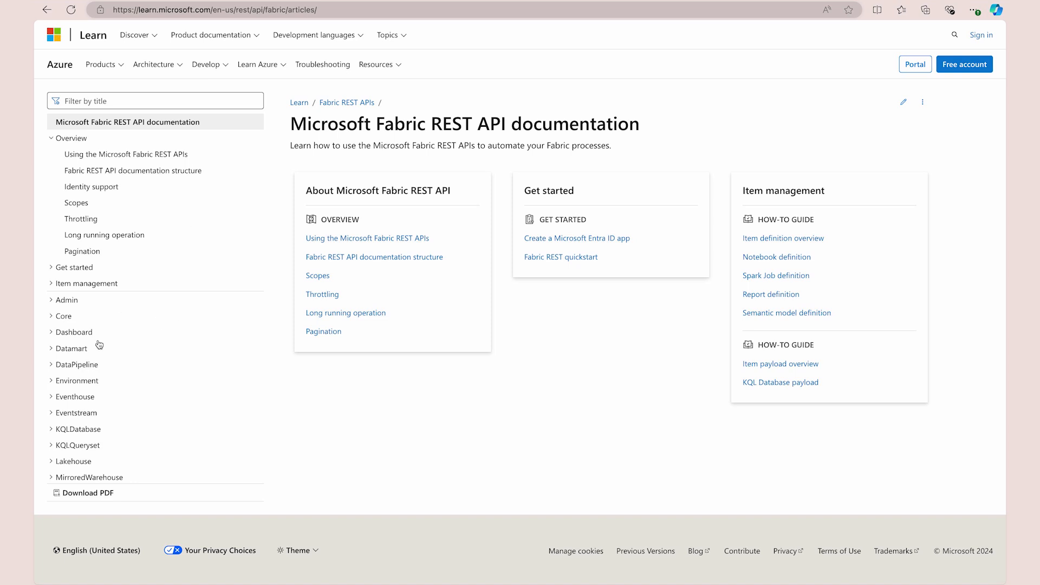
mouse_move(83, 310)
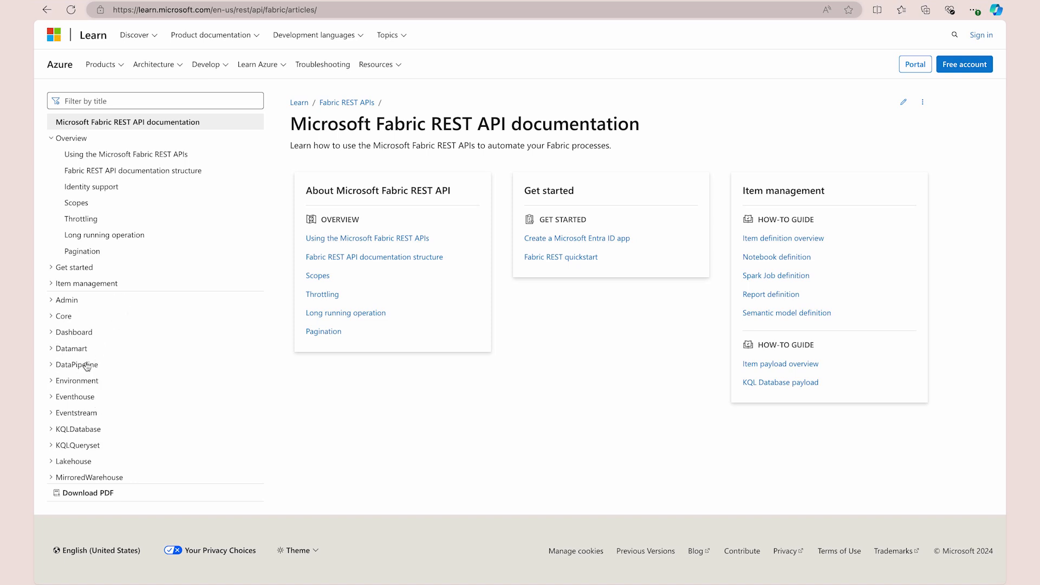
scroll(down, 3)
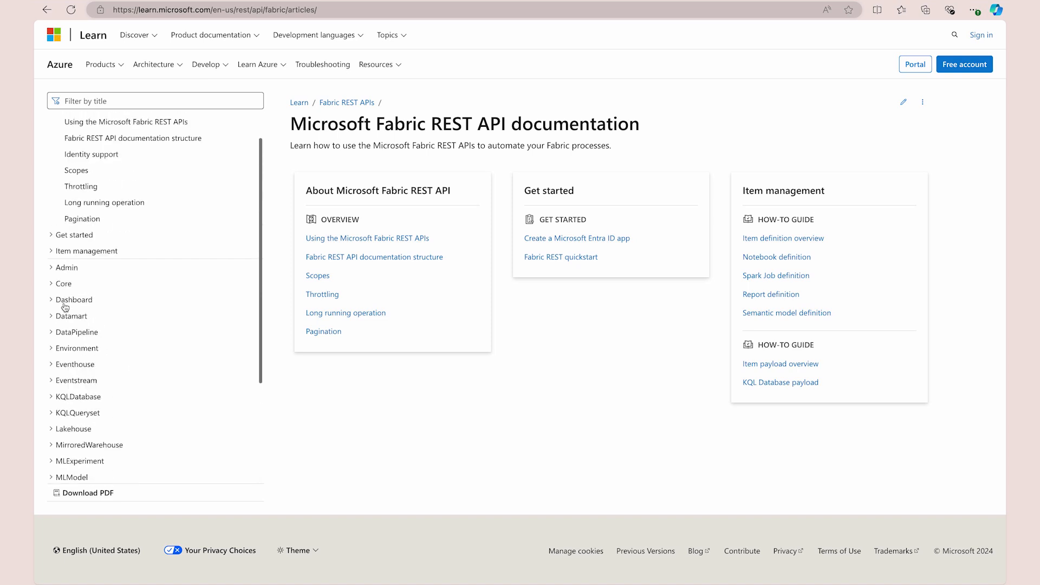
click(66, 266)
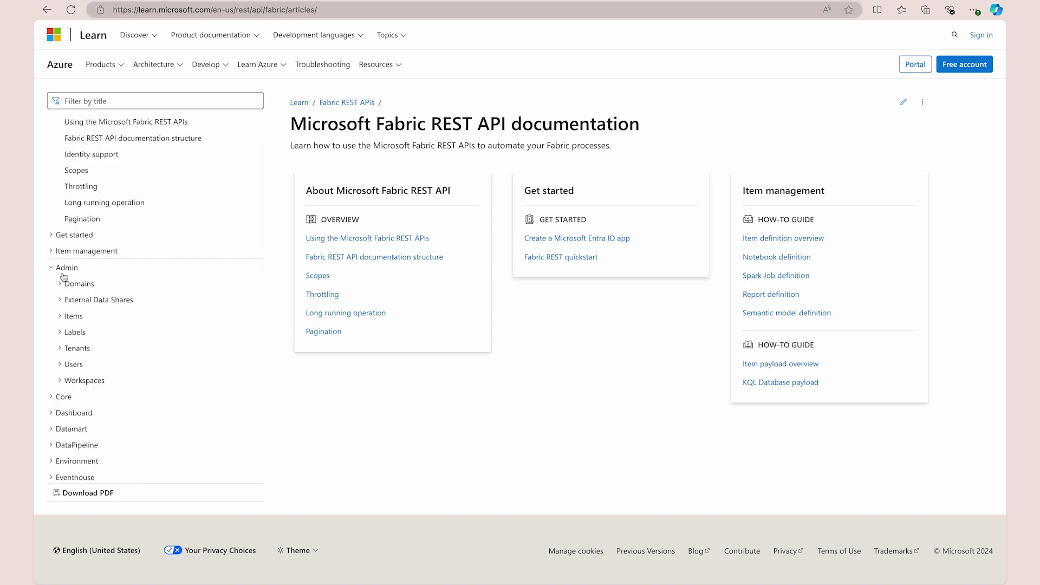
click(72, 316)
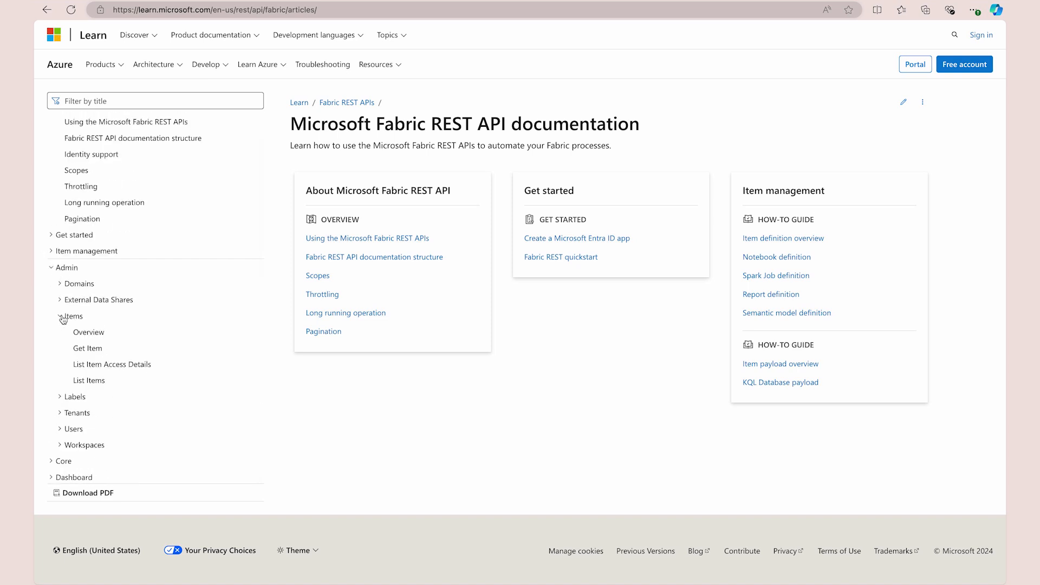
Step: View the Admin Items overview listing Get Item, List Item Access Details and List Items
click(88, 332)
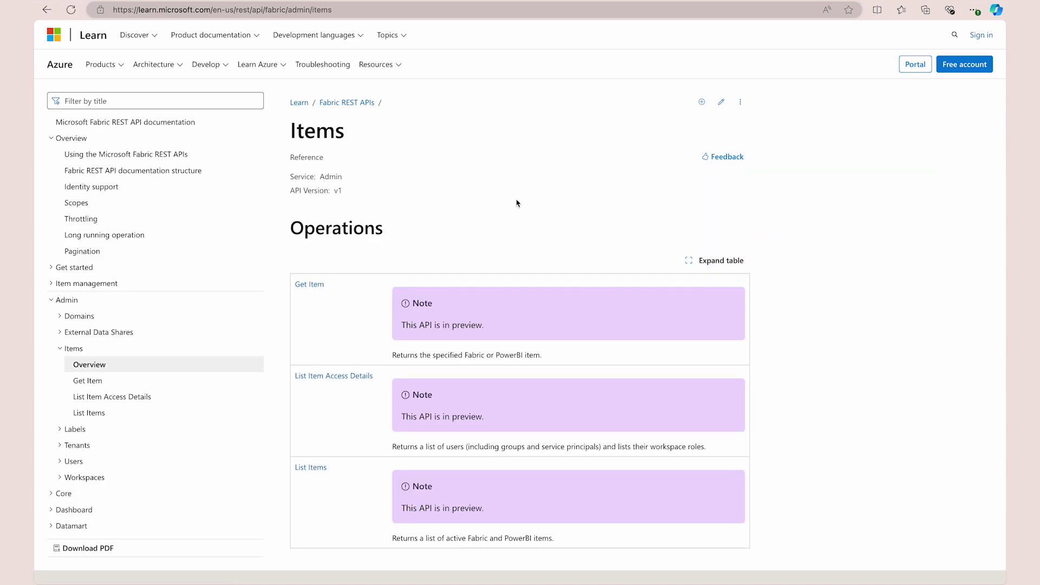
mouse_move(508, 350)
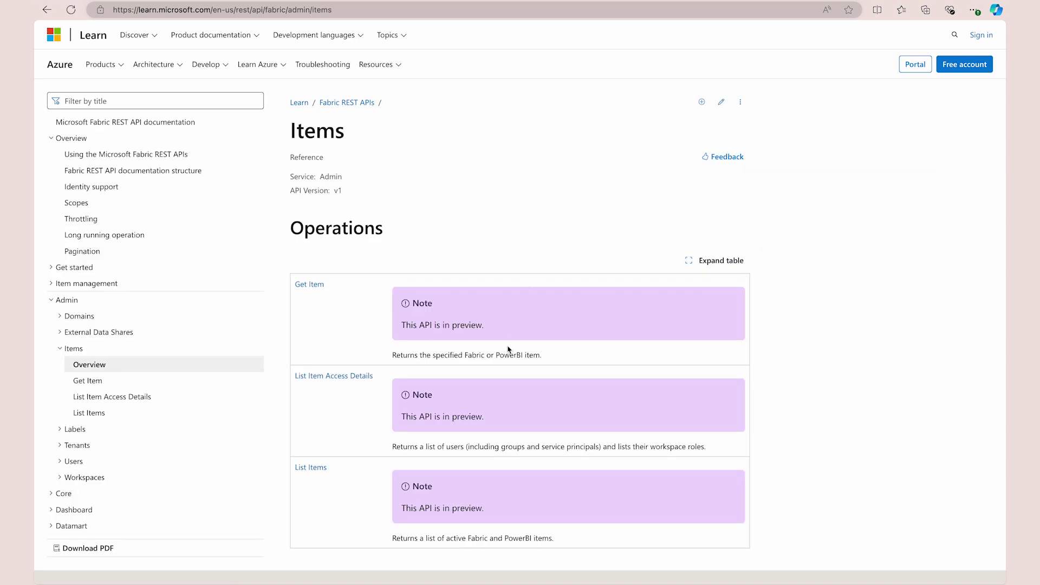
mouse_move(309, 284)
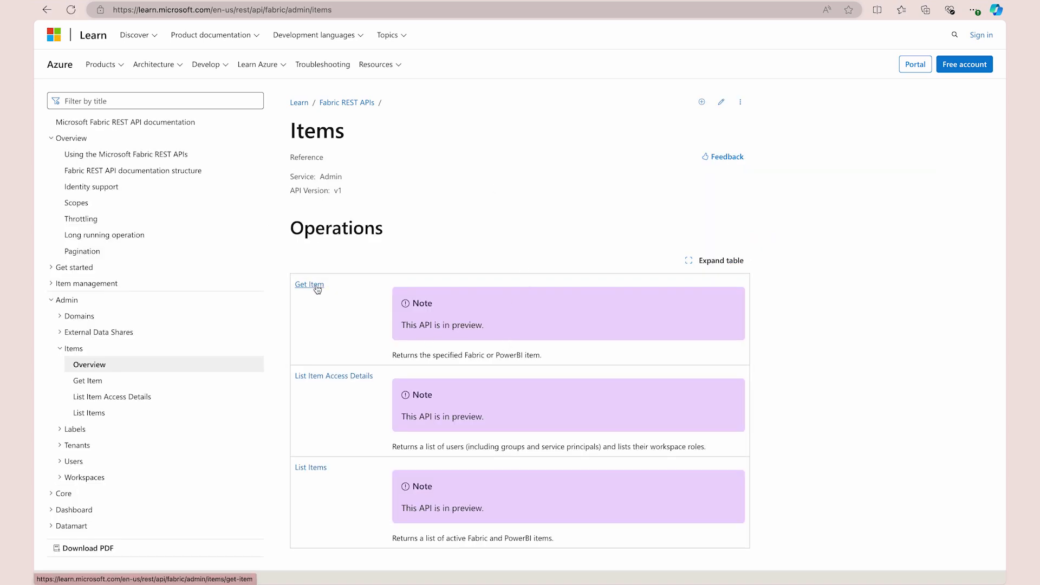
scroll(down, 3)
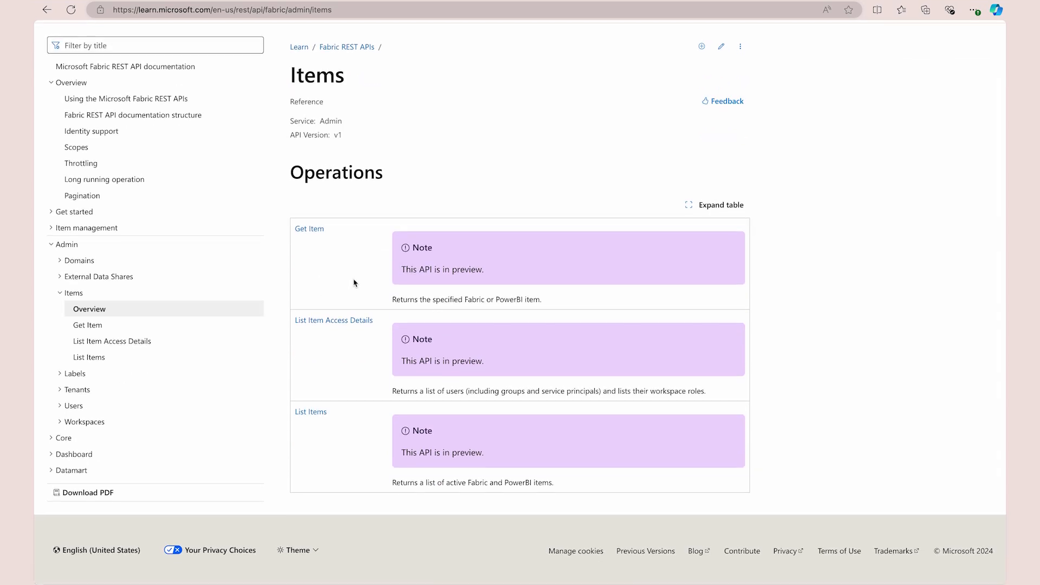
mouse_move(364, 303)
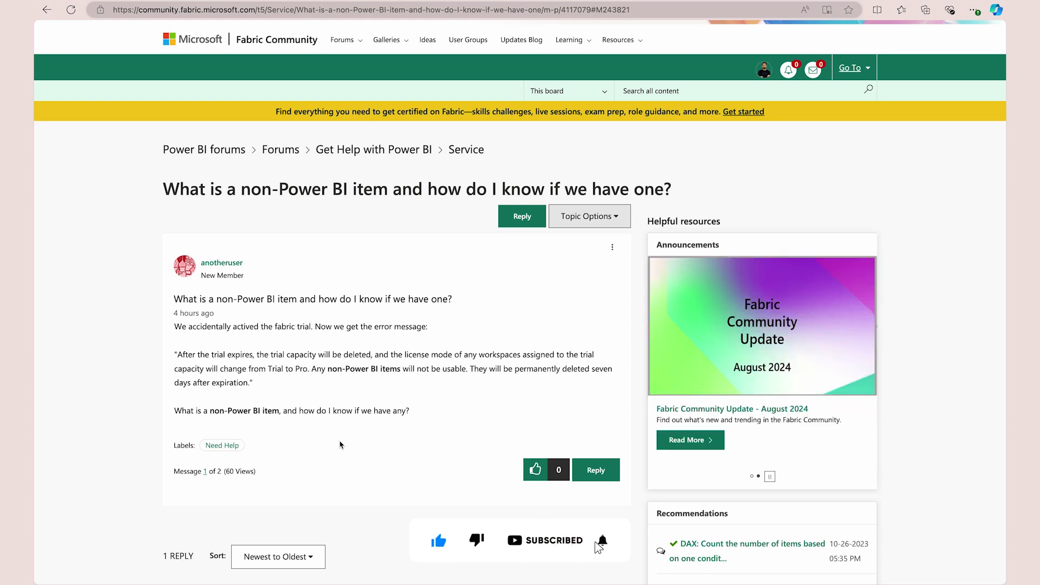
Step: Return to the Fabric Community thread asking what a non-Power BI item is
click(602, 540)
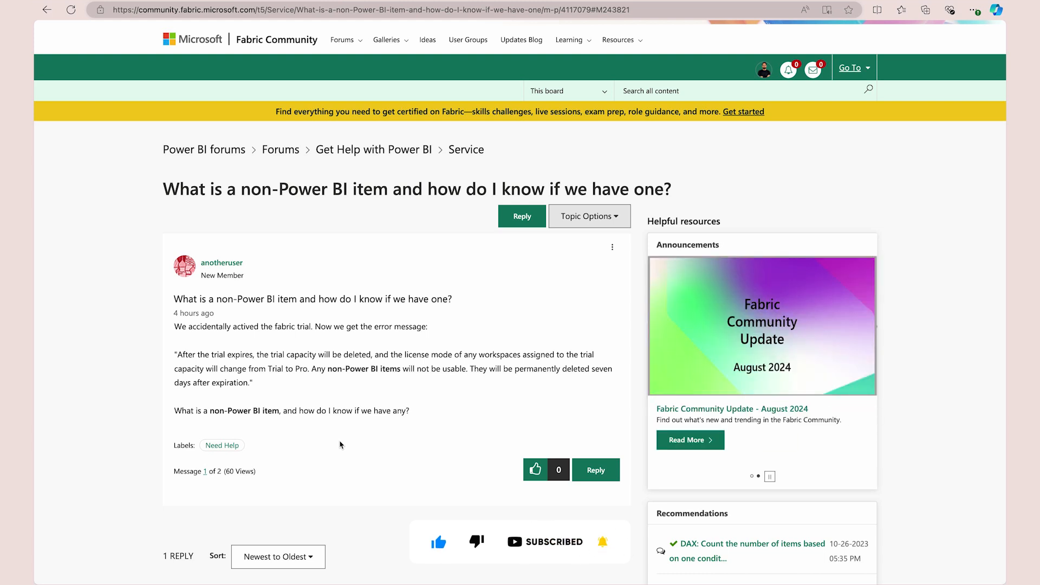